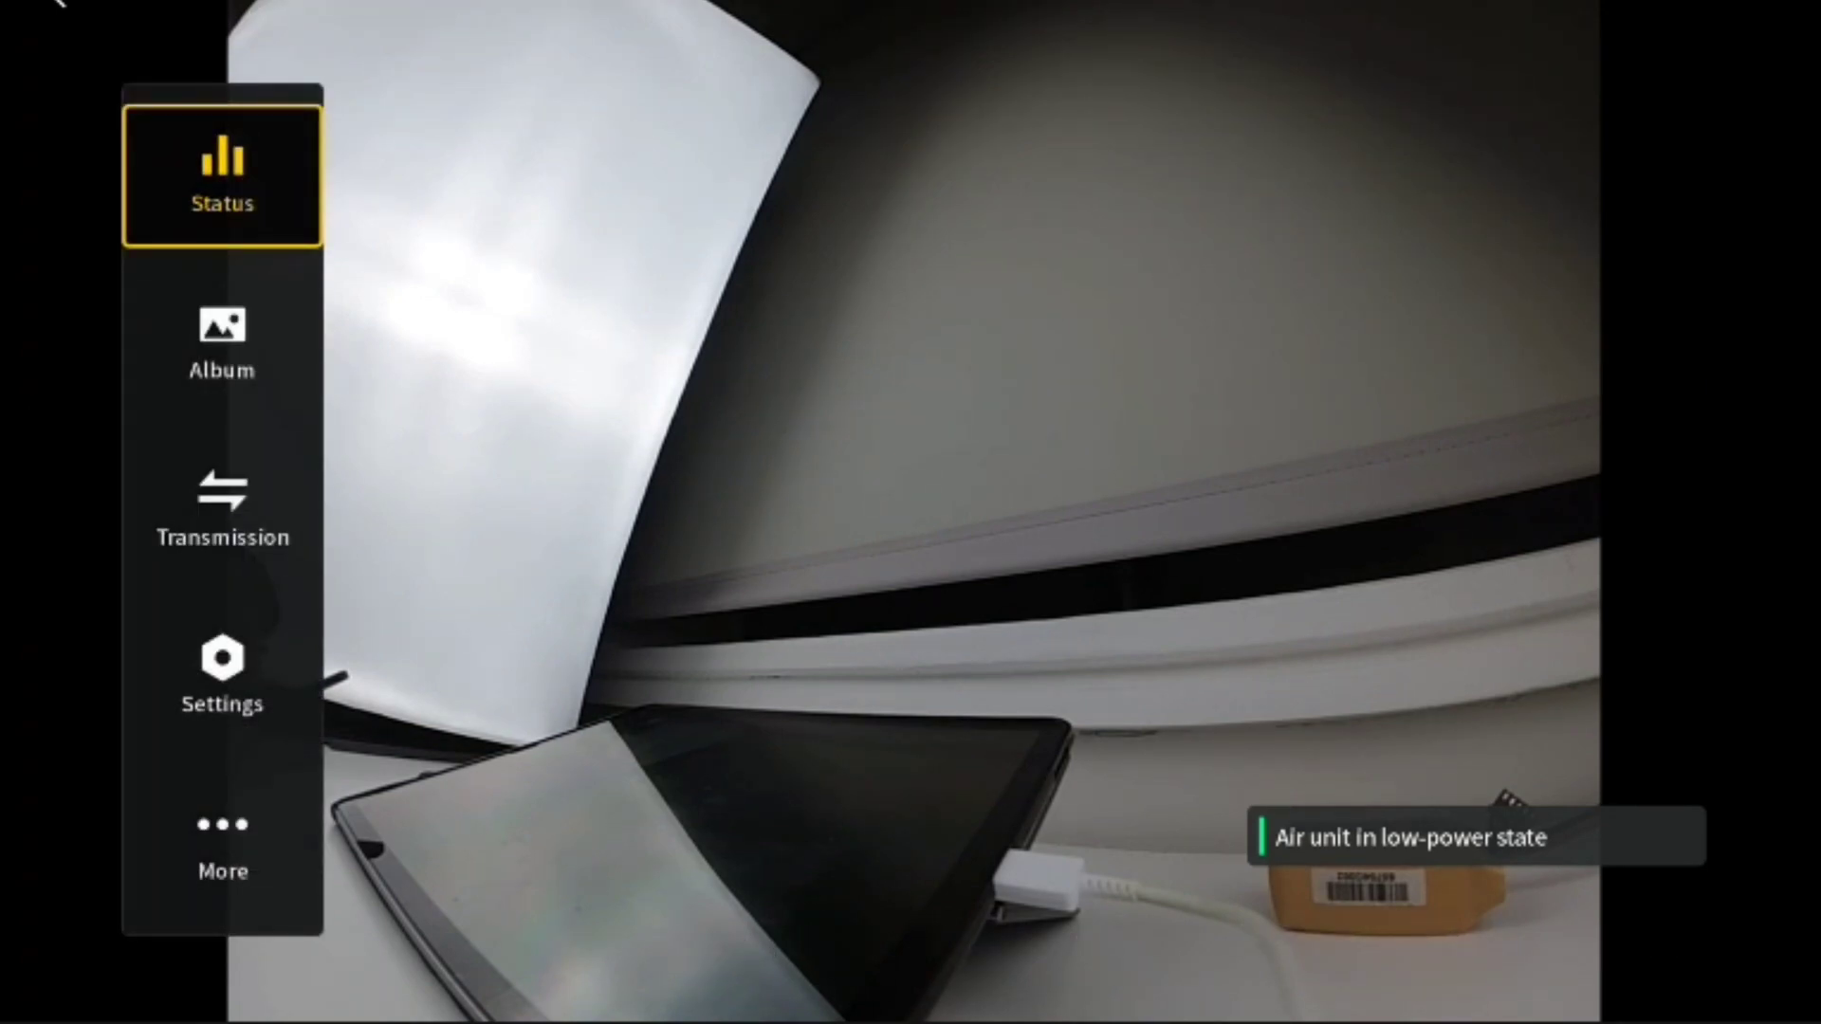
Step: Move down from Status to Transmission and open the transmission settings
{"action": "left_click", "coordinate": [222, 511]}
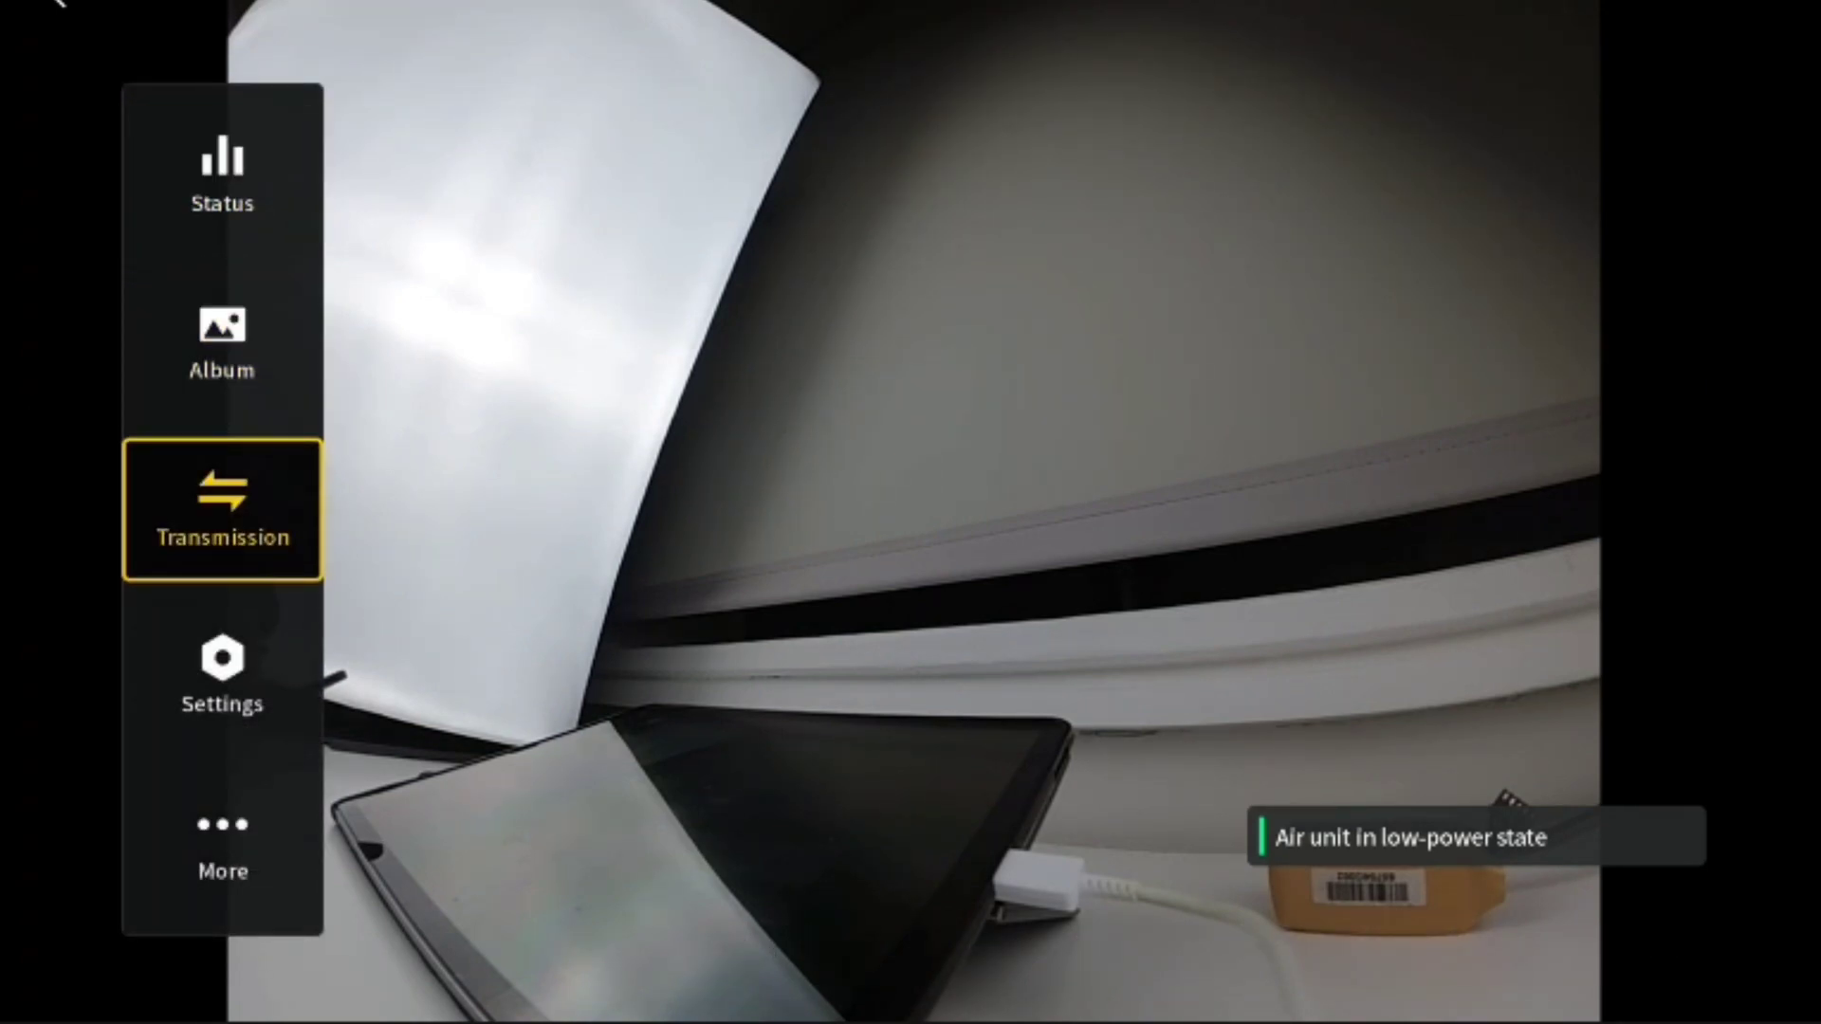
{"action": "left_click", "coordinate": [222, 508]}
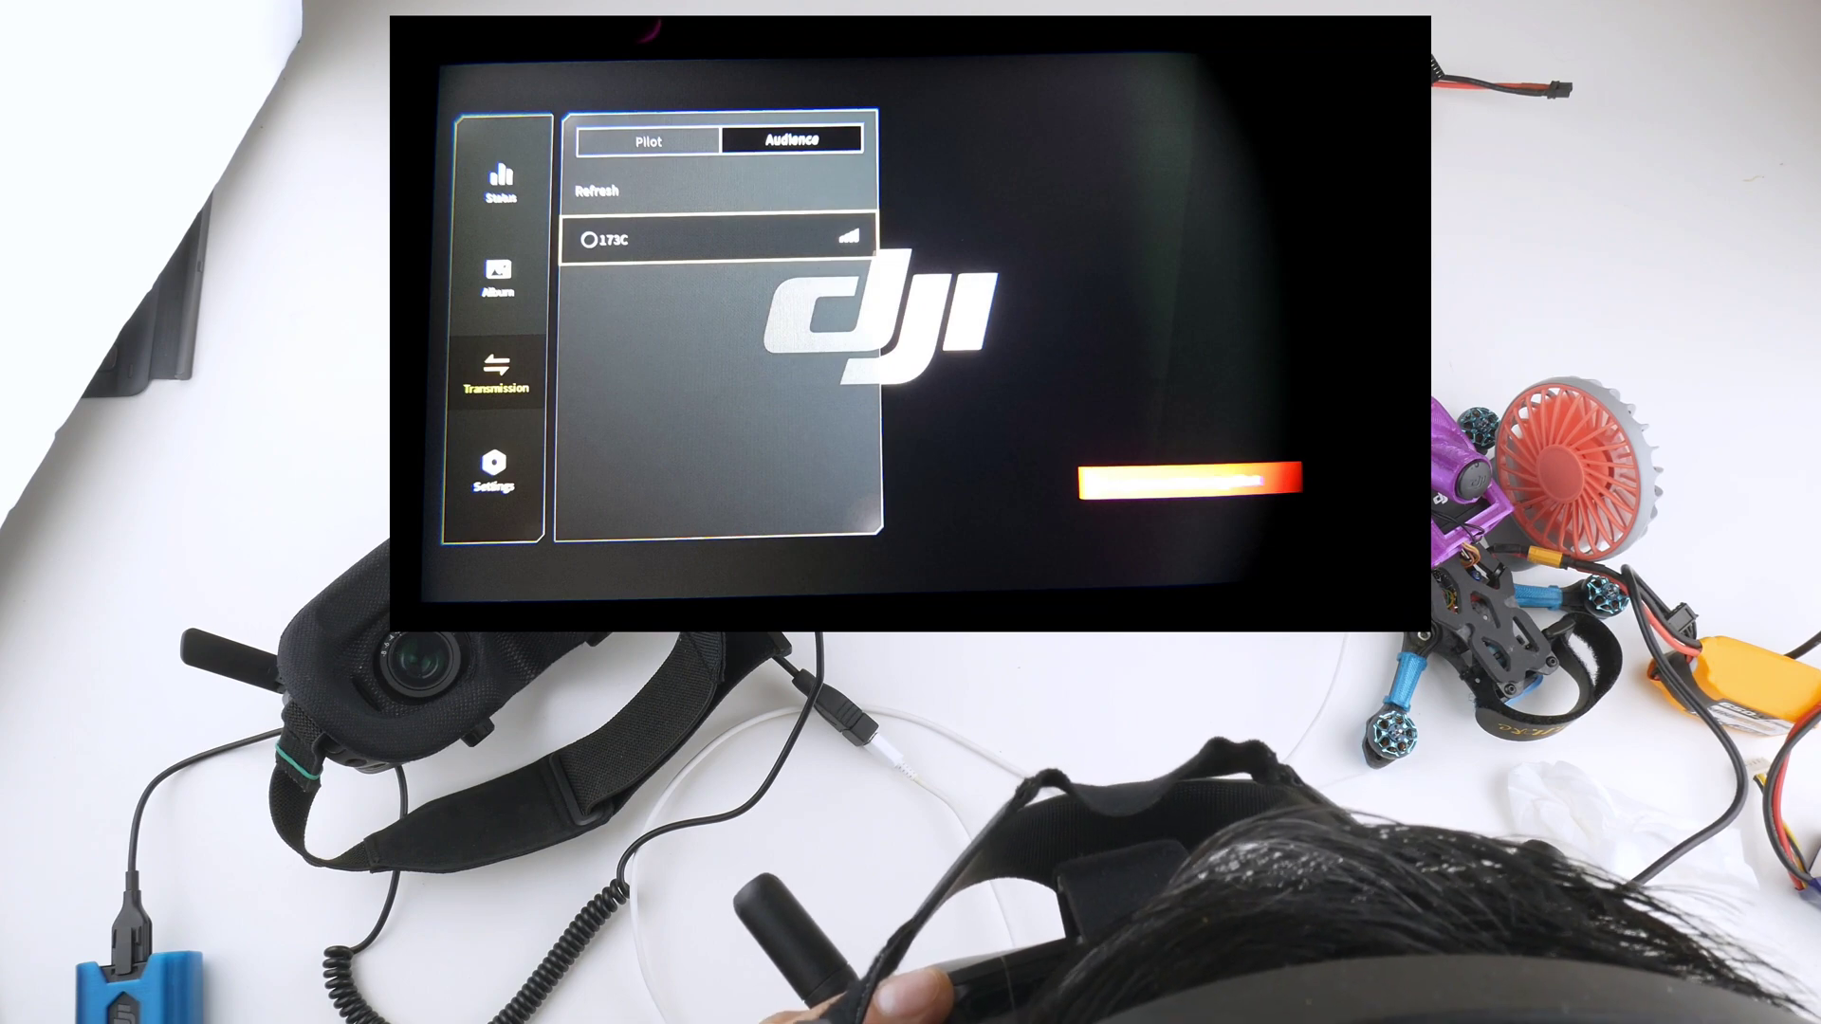
Step: Switch Transmission to the Audience tab and select broadcast channel 173C
{"action": "left_click", "coordinate": [497, 369]}
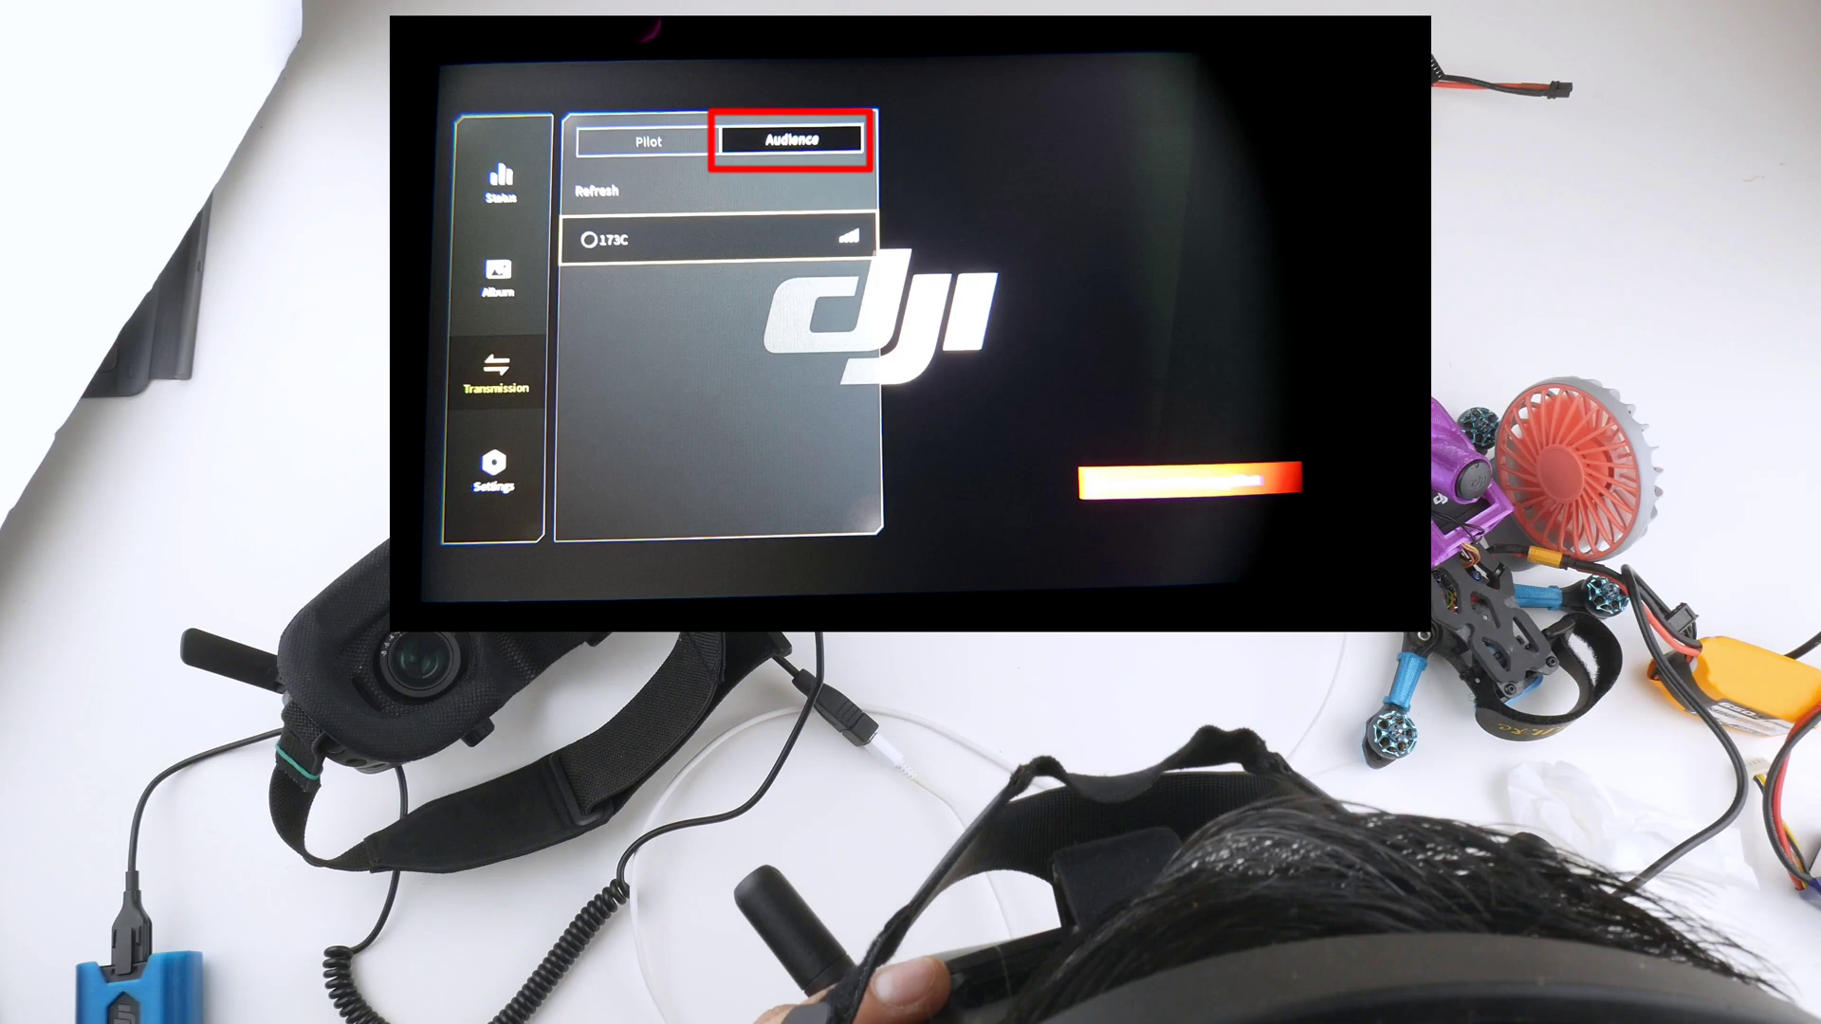
{"action": "left_click", "coordinate": [795, 141]}
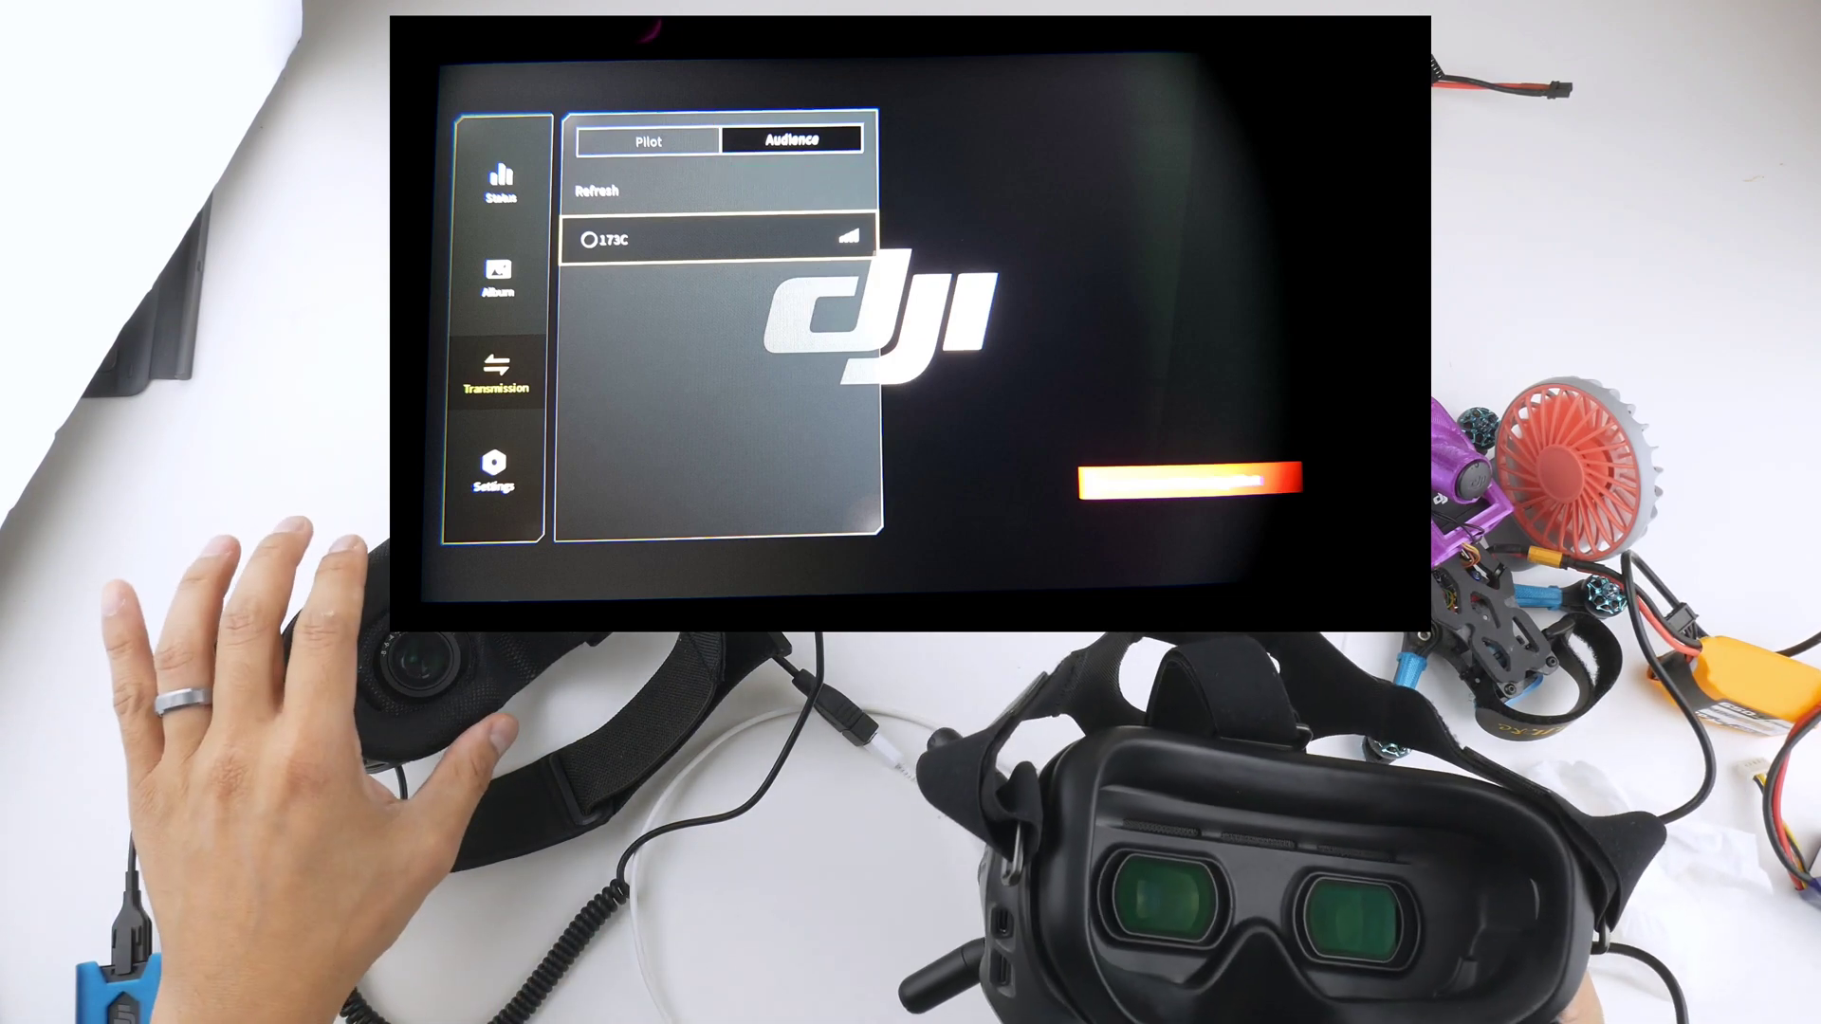
{"action": "left_click", "coordinate": [714, 238]}
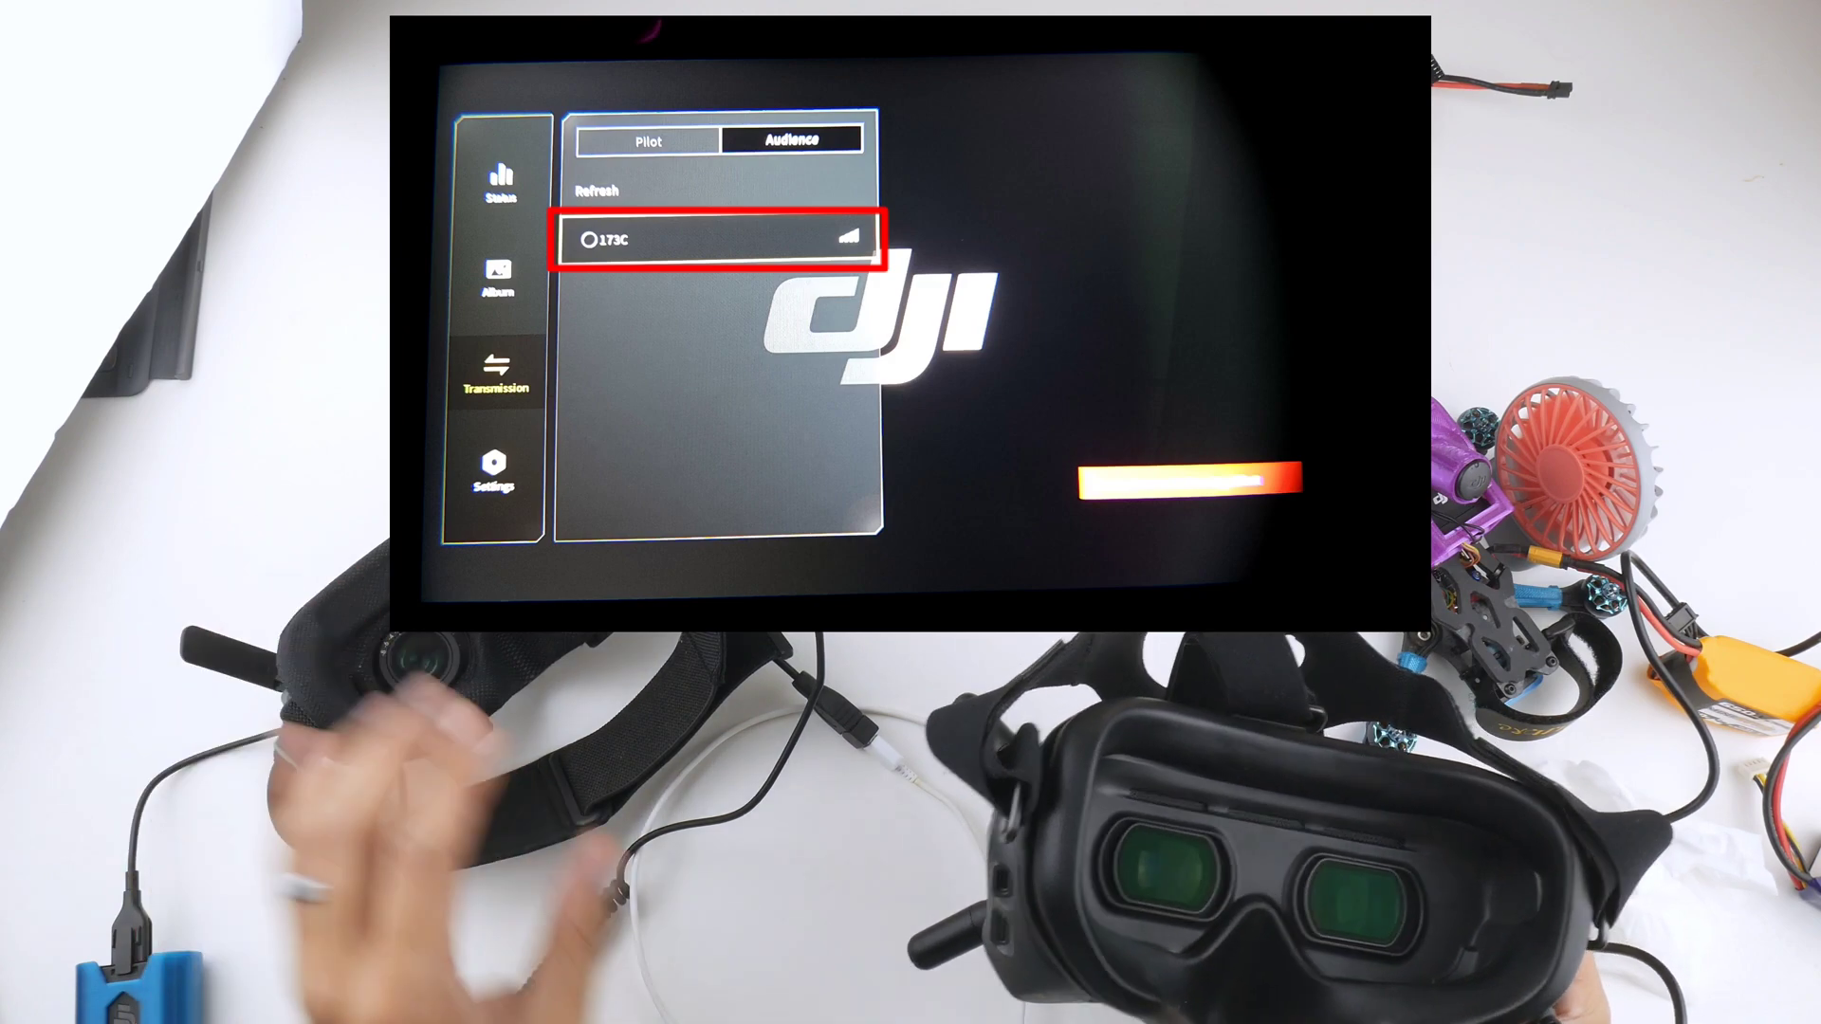